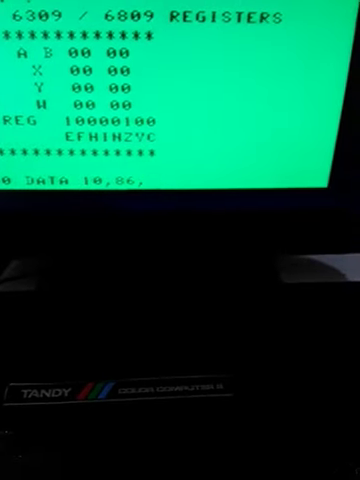
{"action": "type", "text": "05"}
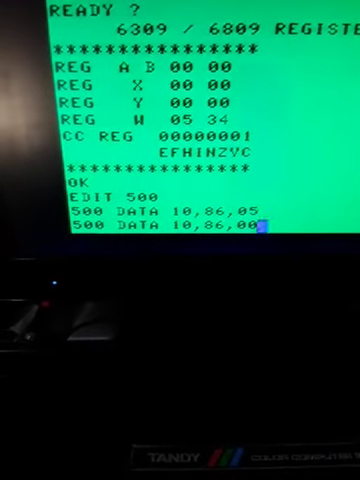
{"action": "type", "text": ",00"}
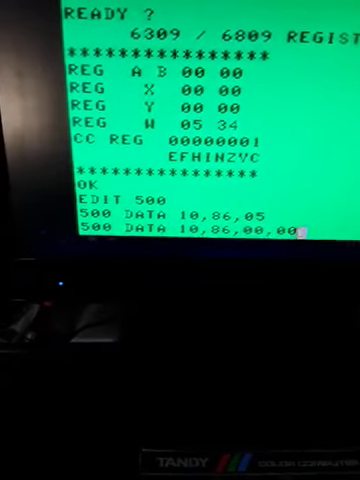